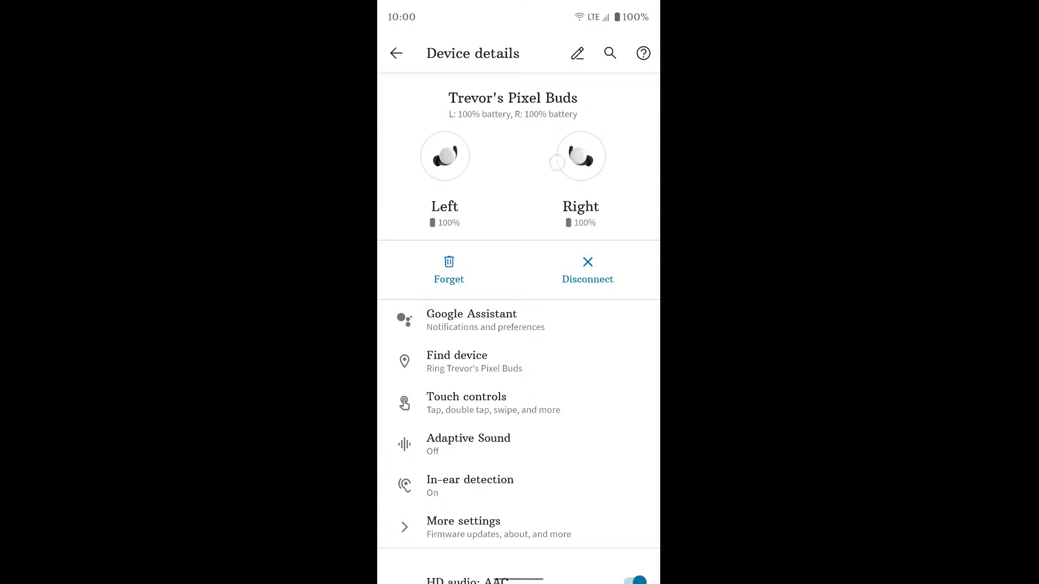
Step: Begin renaming the Pixel Buds on Device details, then cancel, keeping the name unchanged
{"action": "scroll", "scroll_direction": "down", "scroll_amount": 3}
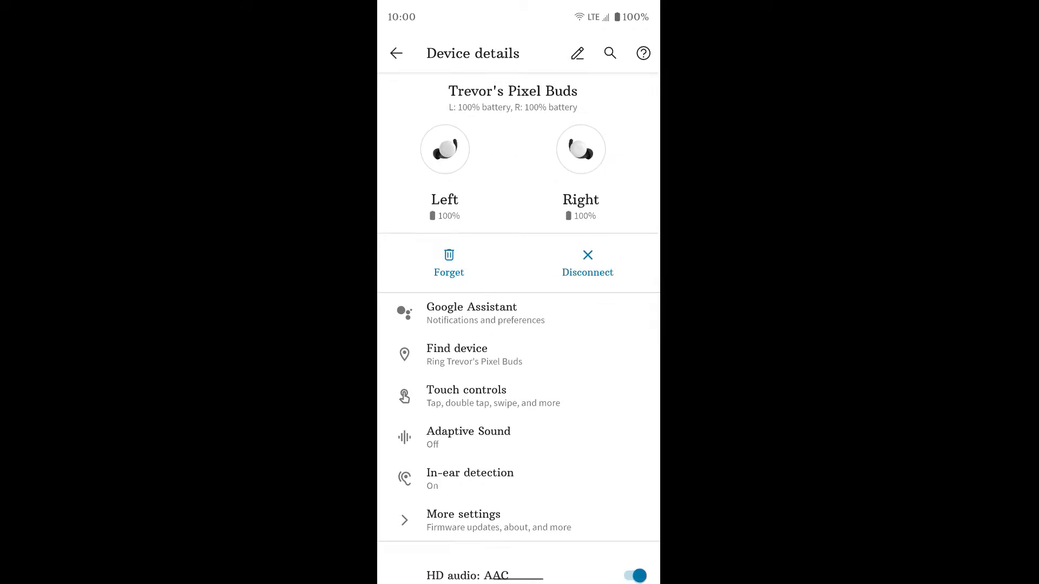
{"action": "scroll", "scroll_direction": "down", "scroll_amount": 3}
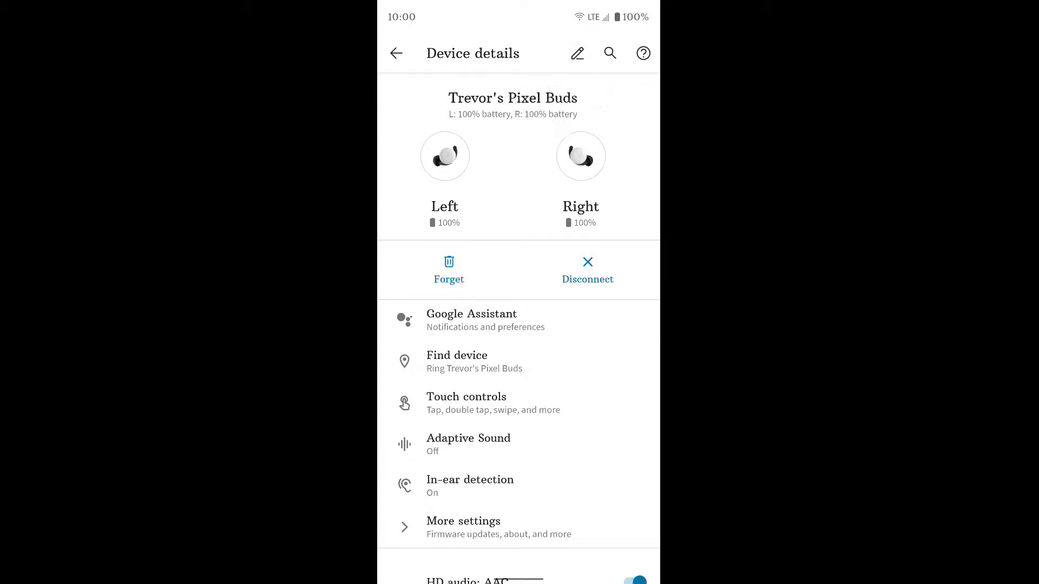
{"action": "left_click", "coordinate": [577, 53]}
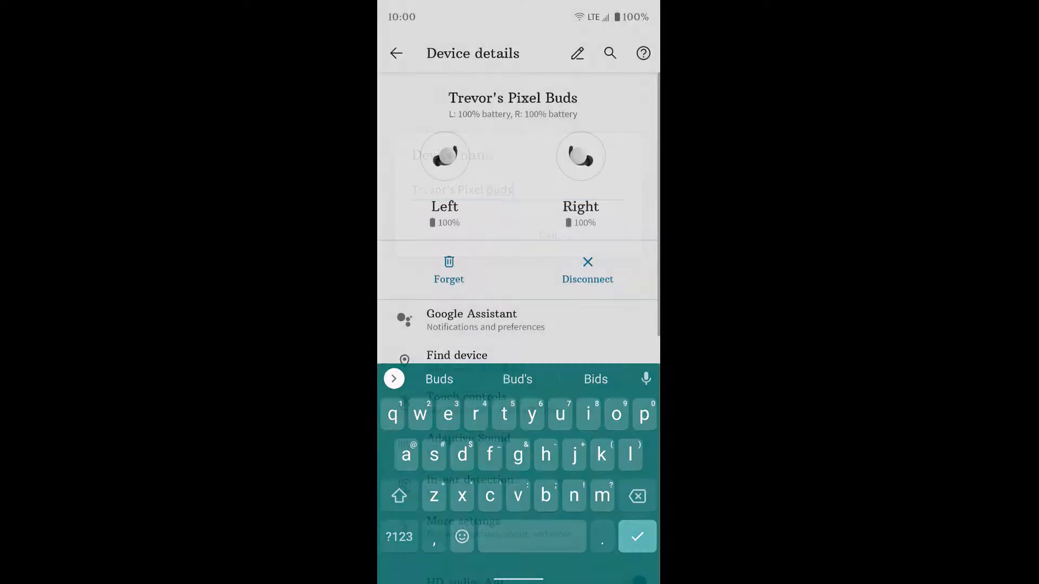
{"action": "left_click", "coordinate": [637, 537]}
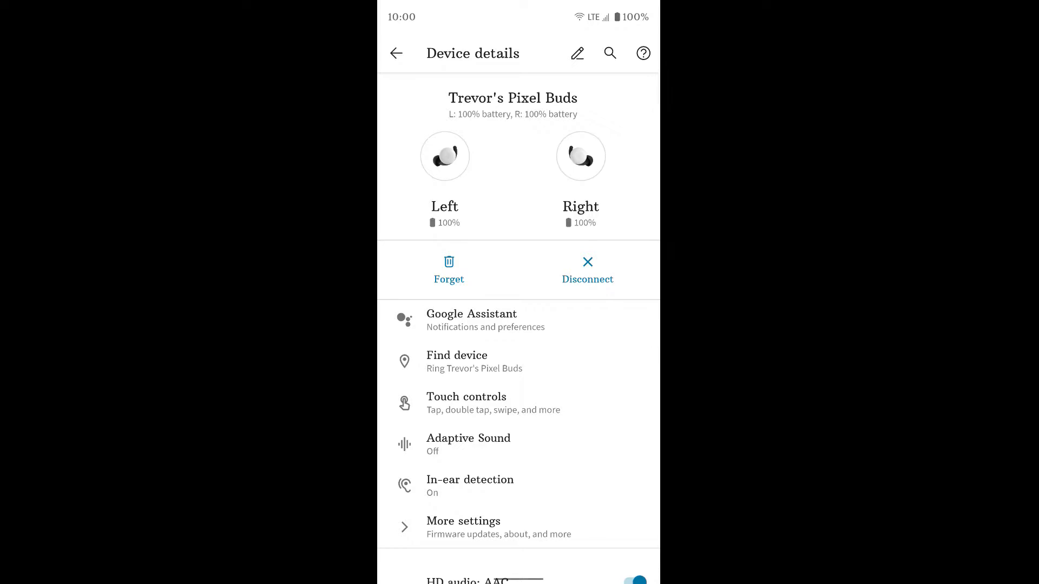
{"action": "scroll", "scroll_direction": "down", "scroll_amount": 3}
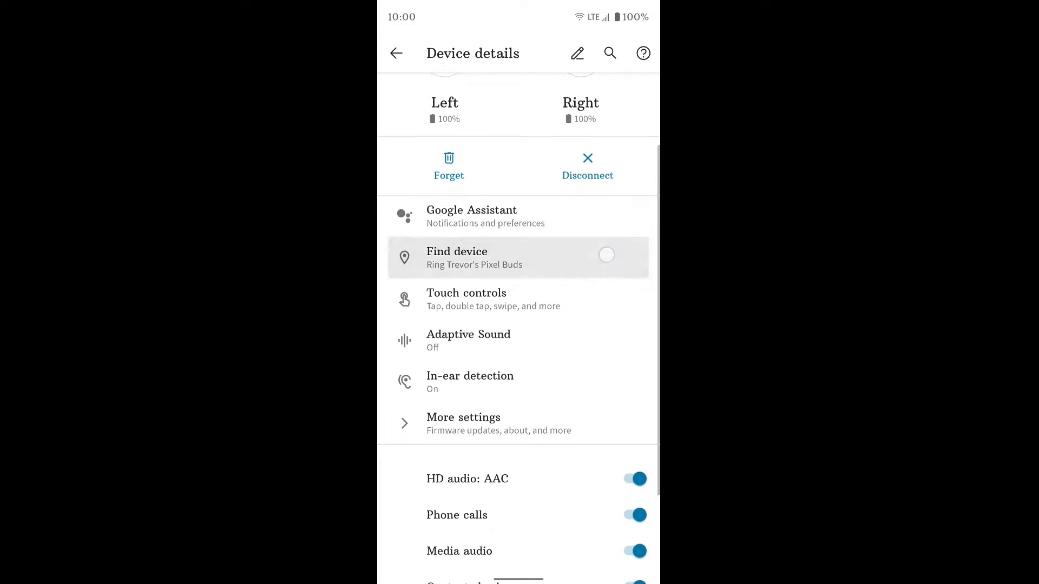
{"action": "scroll", "scroll_direction": "down", "scroll_amount": 3}
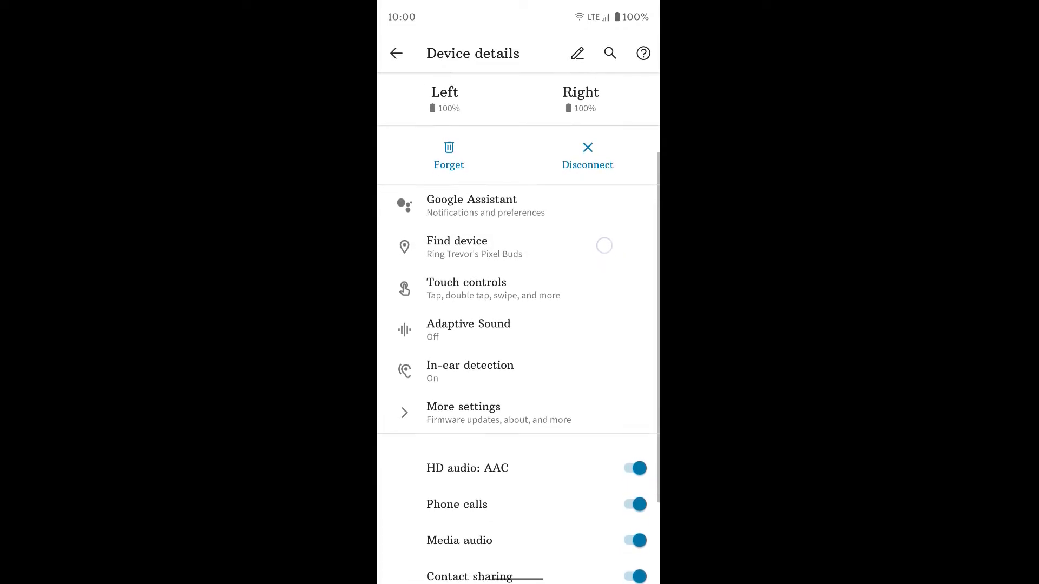
{"action": "scroll", "scroll_direction": "down", "scroll_amount": 3}
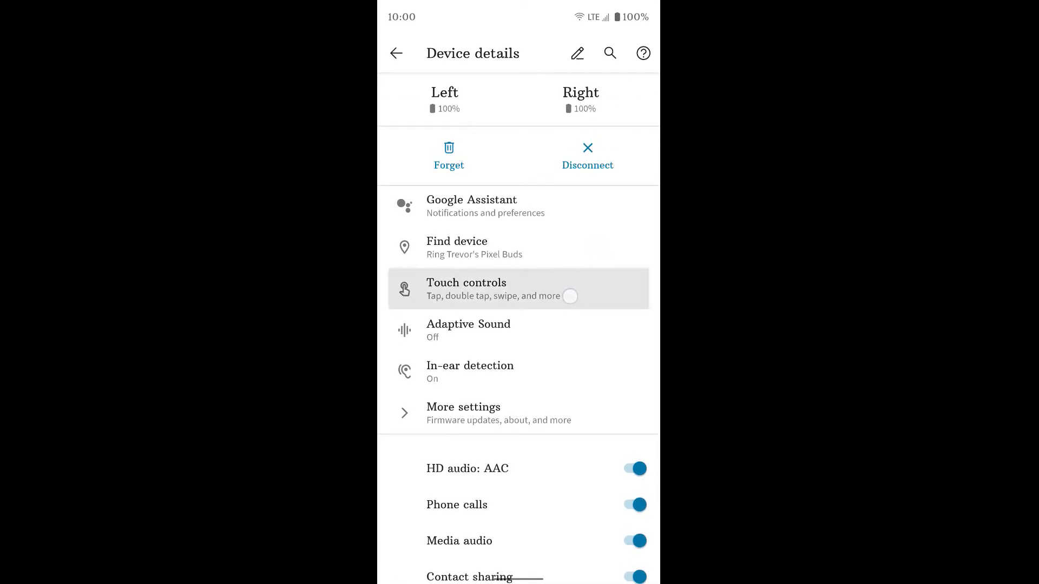
{"action": "scroll", "scroll_direction": "down", "scroll_amount": 3}
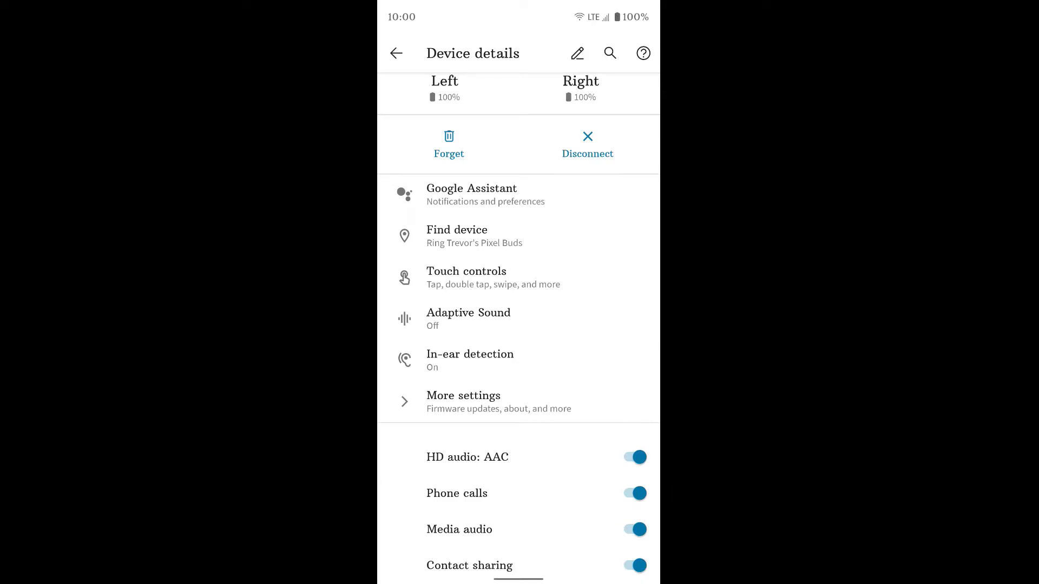
Step: Open the earbuds' Google Assistant settings and scroll through its options
{"action": "left_click", "coordinate": [471, 195]}
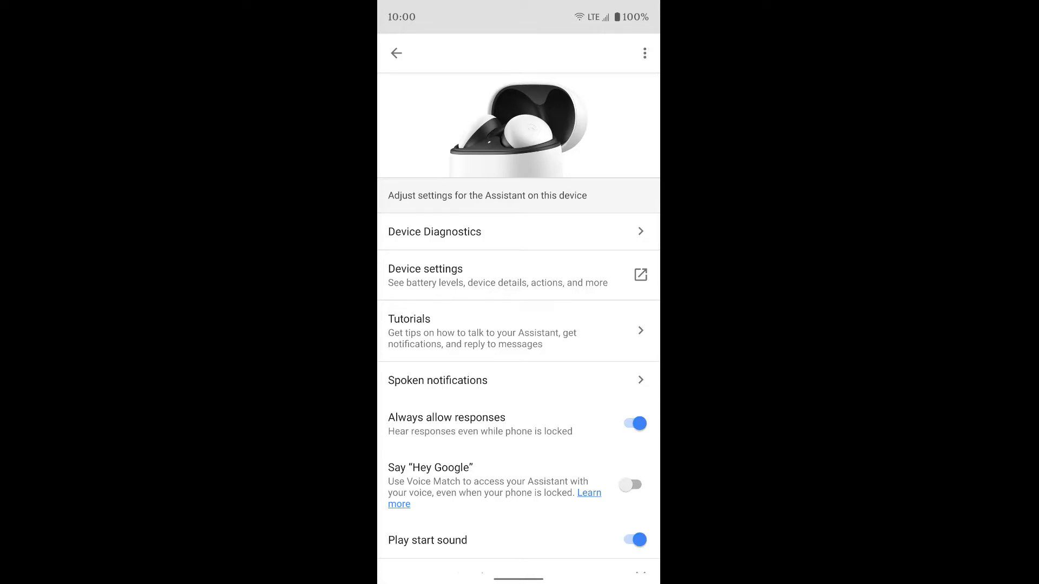
{"action": "scroll", "scroll_direction": "down", "scroll_amount": 3}
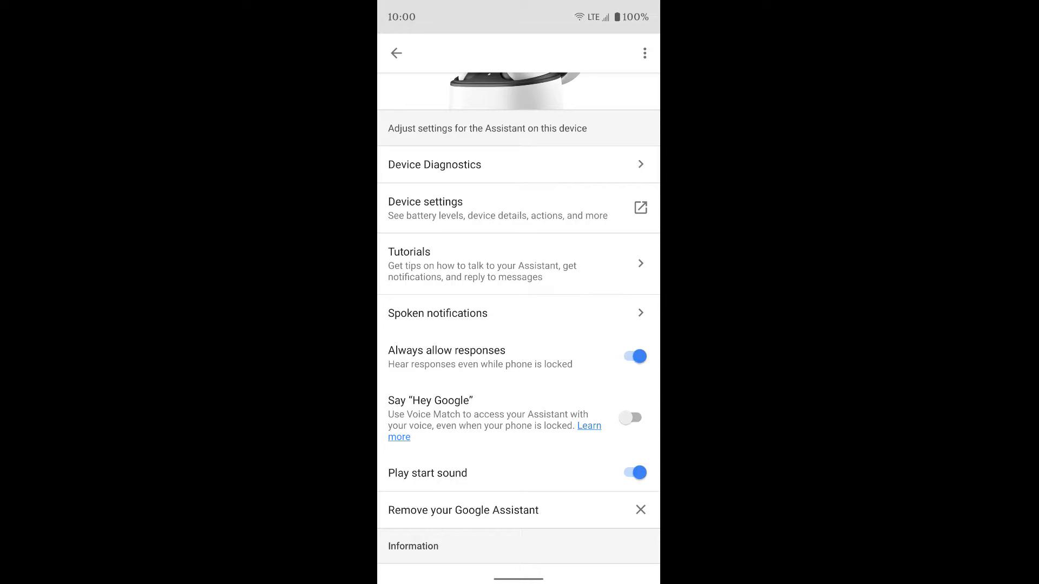
{"action": "scroll", "scroll_direction": "down", "scroll_amount": 3}
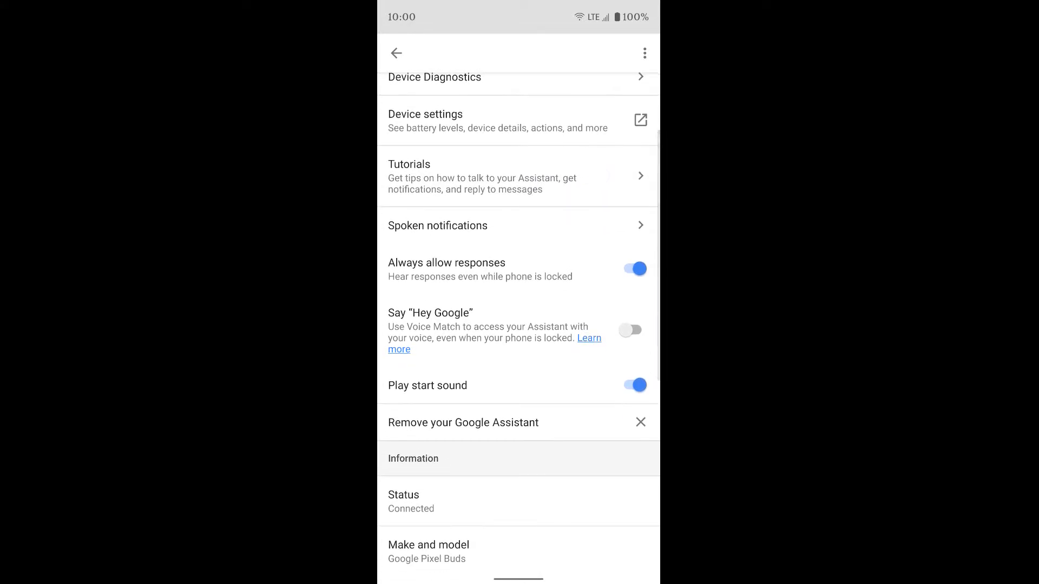
{"action": "scroll", "scroll_direction": "down", "scroll_amount": 3}
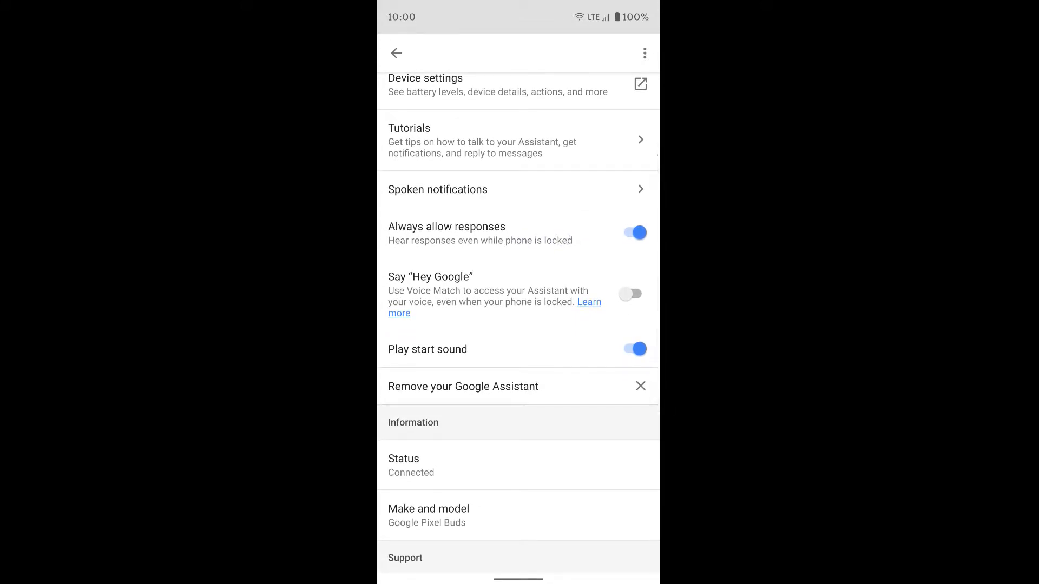
{"action": "scroll", "scroll_direction": "down", "scroll_amount": 3}
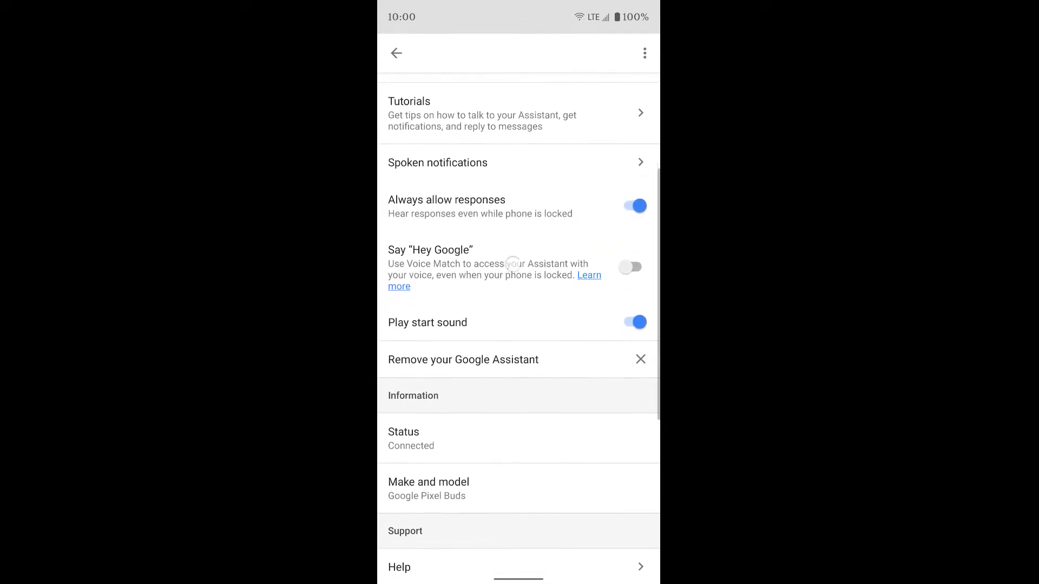
{"action": "scroll", "scroll_direction": "down", "scroll_amount": 3}
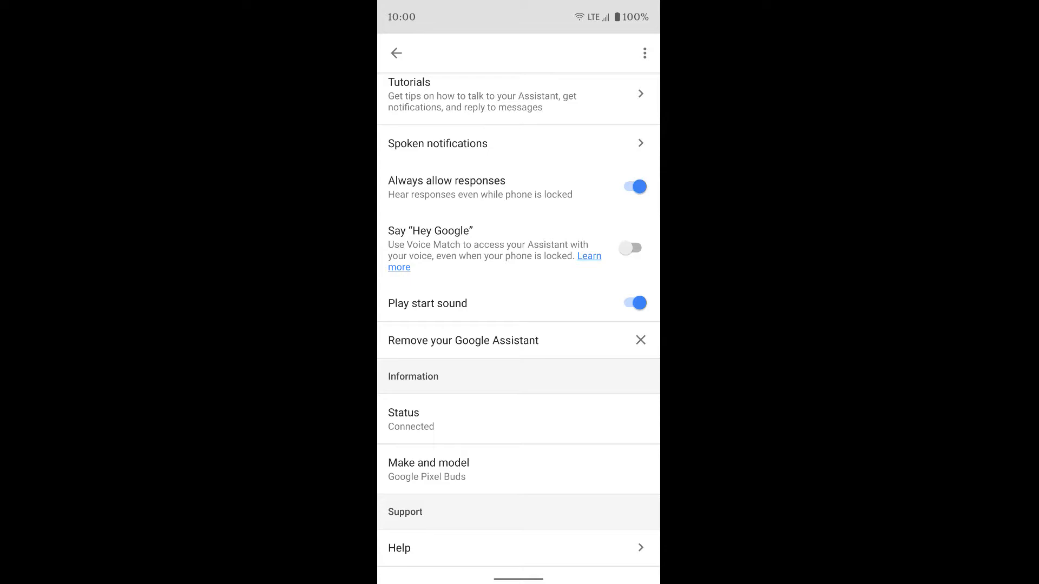
{"action": "scroll", "scroll_direction": "down", "scroll_amount": 3}
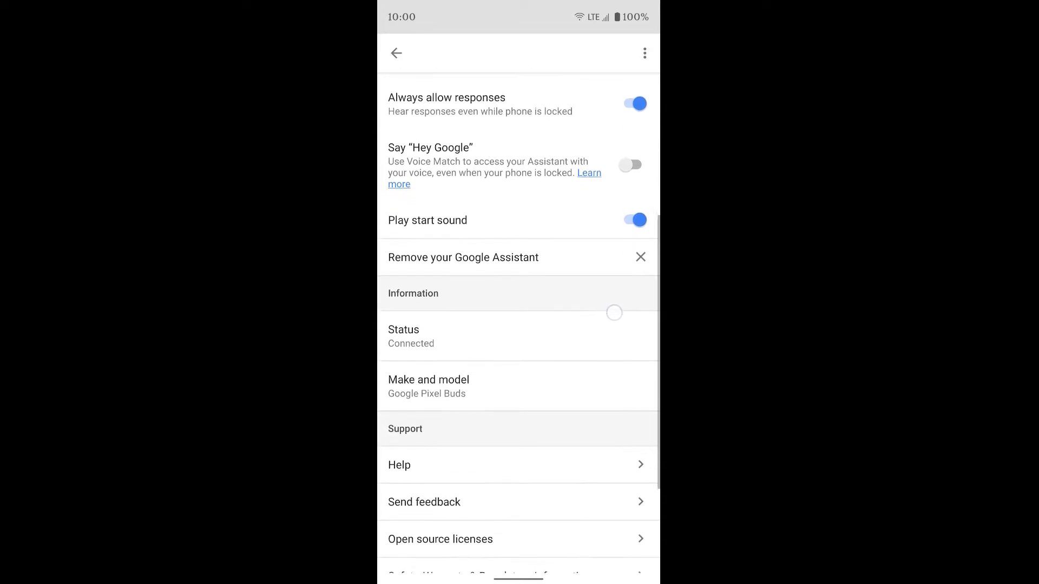
{"action": "scroll", "scroll_direction": "down", "scroll_amount": 3}
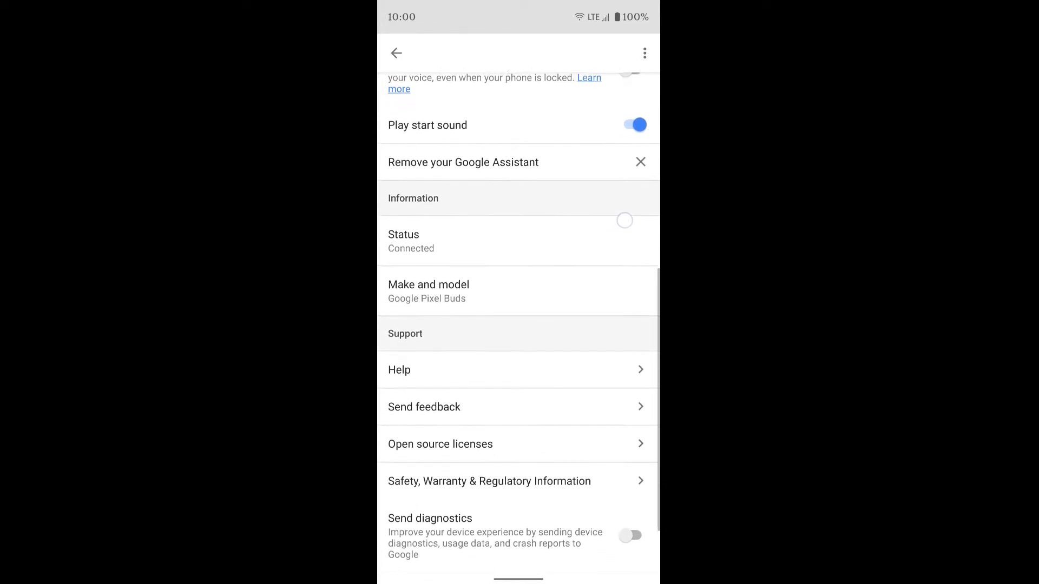
{"action": "scroll", "scroll_direction": "down", "scroll_amount": 3}
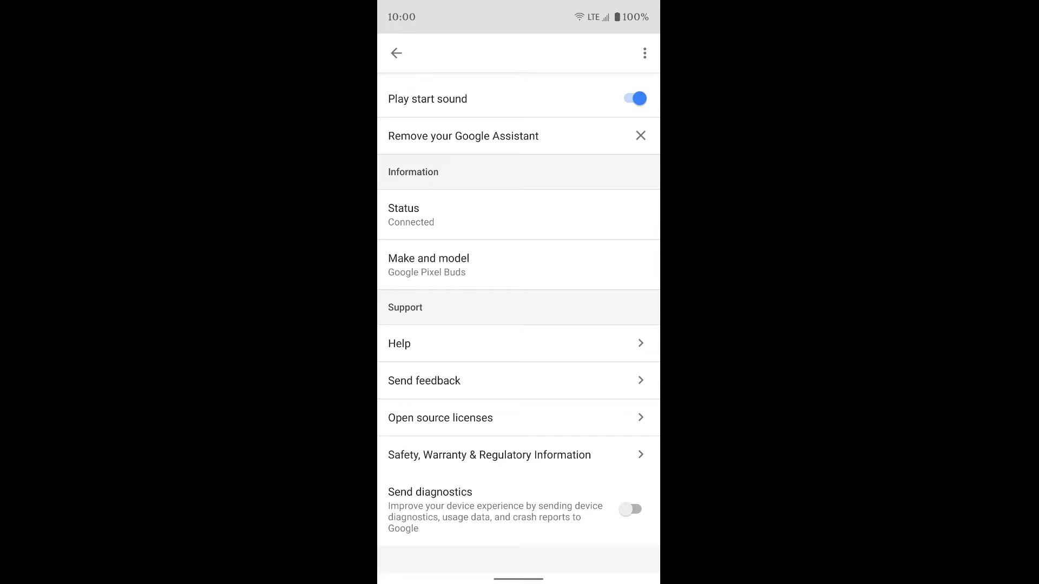
{"action": "scroll", "scroll_direction": "up", "scroll_amount": 3}
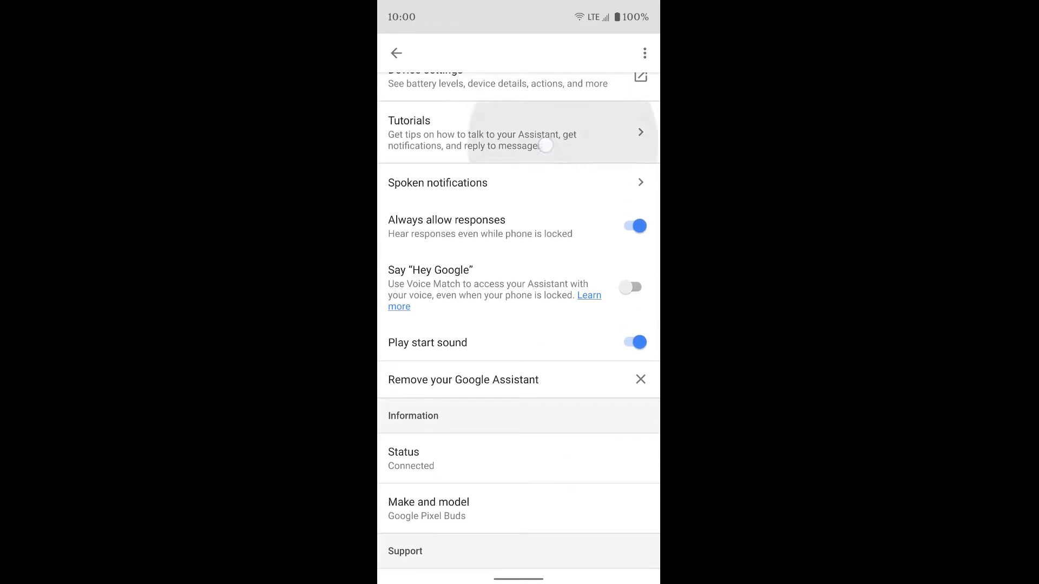
{"action": "scroll", "scroll_direction": "down", "scroll_amount": 3}
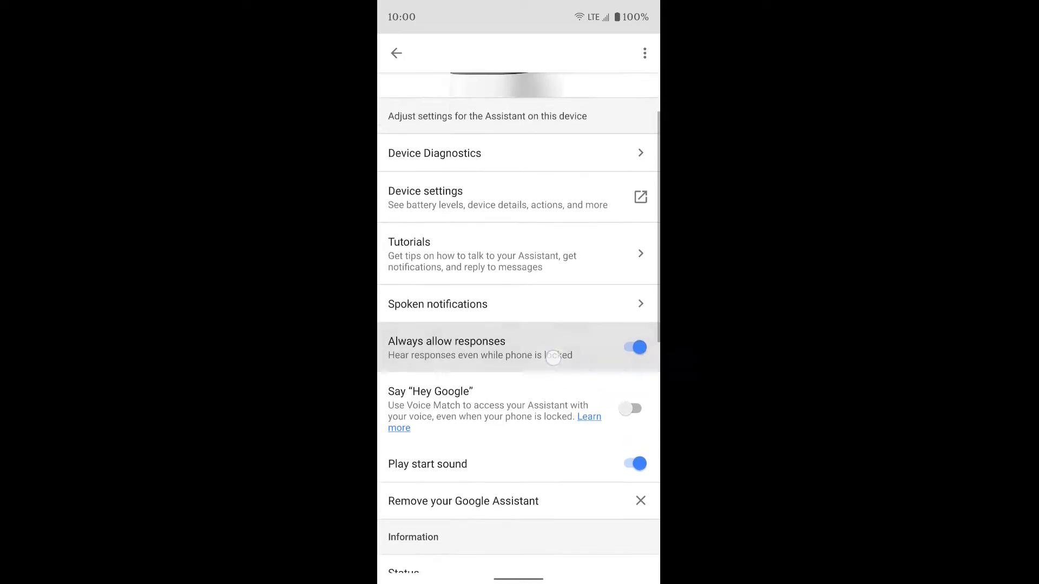
{"action": "scroll", "scroll_direction": "down", "scroll_amount": 3}
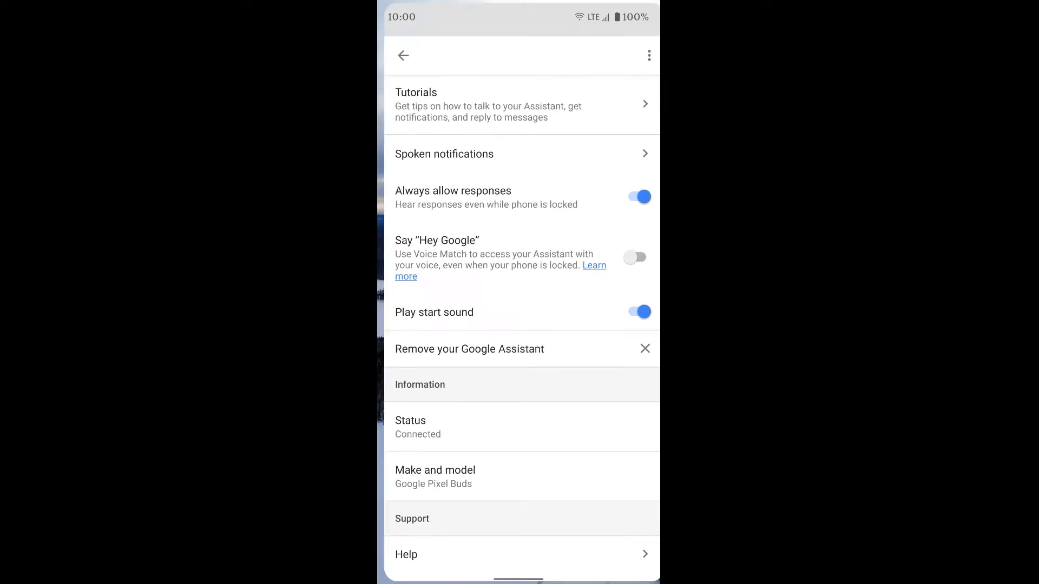
{"action": "left_click", "coordinate": [404, 55]}
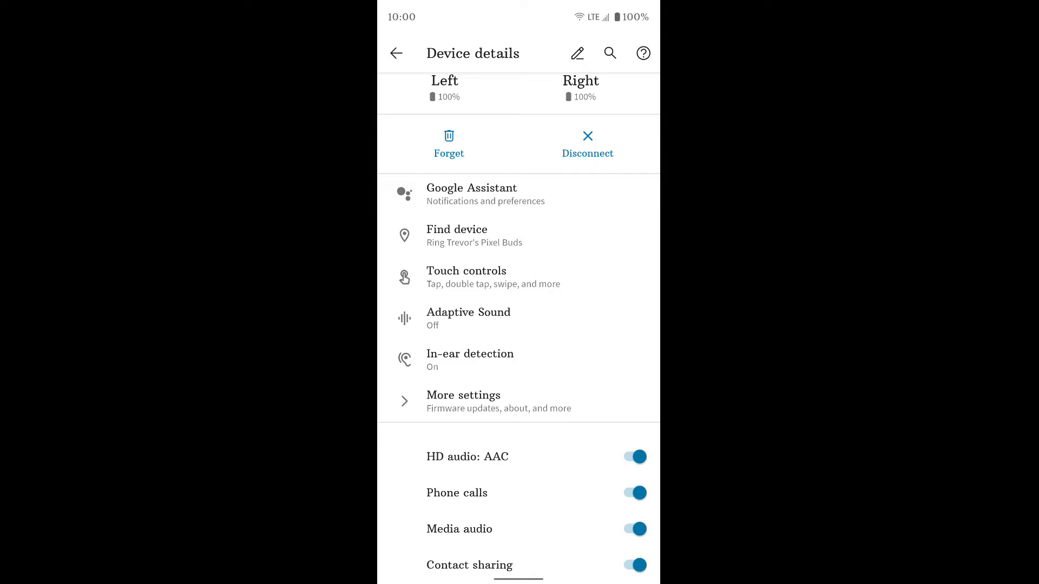
{"action": "left_click", "coordinate": [466, 276]}
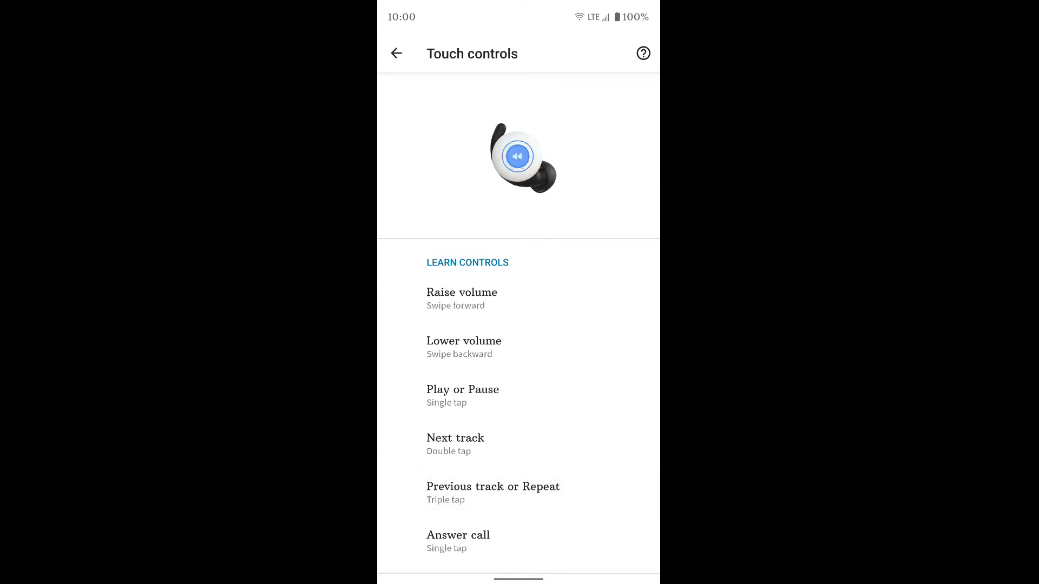
{"action": "scroll", "scroll_direction": "down", "scroll_amount": 3}
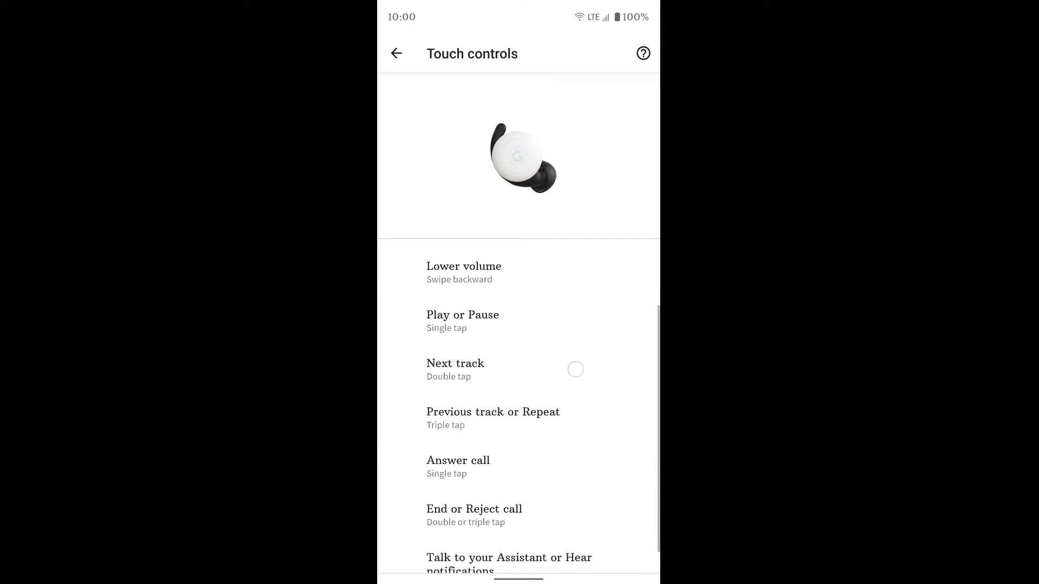
{"action": "scroll", "scroll_direction": "down", "scroll_amount": 3}
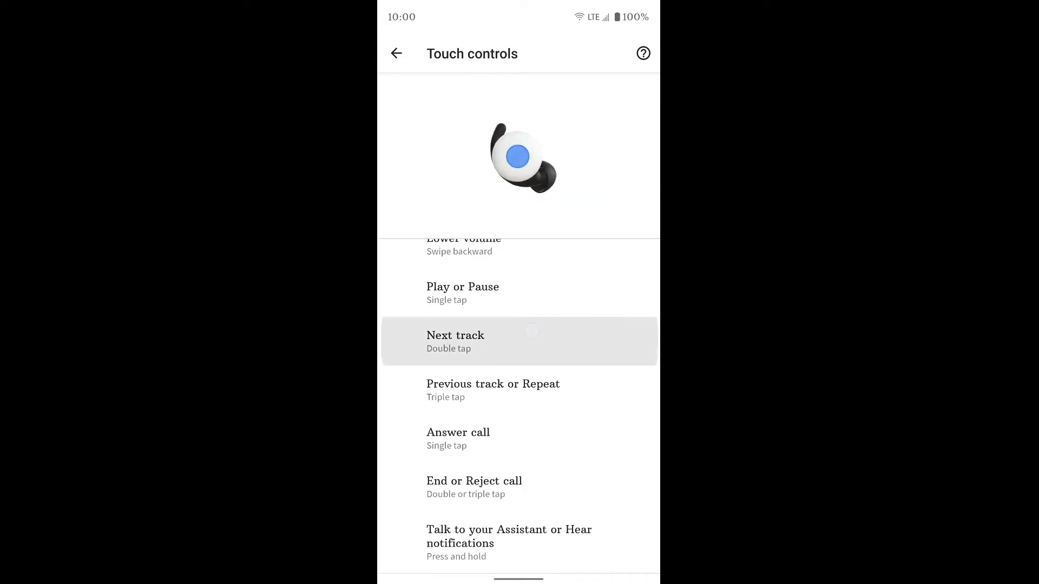
{"action": "scroll", "scroll_direction": "down", "scroll_amount": 3}
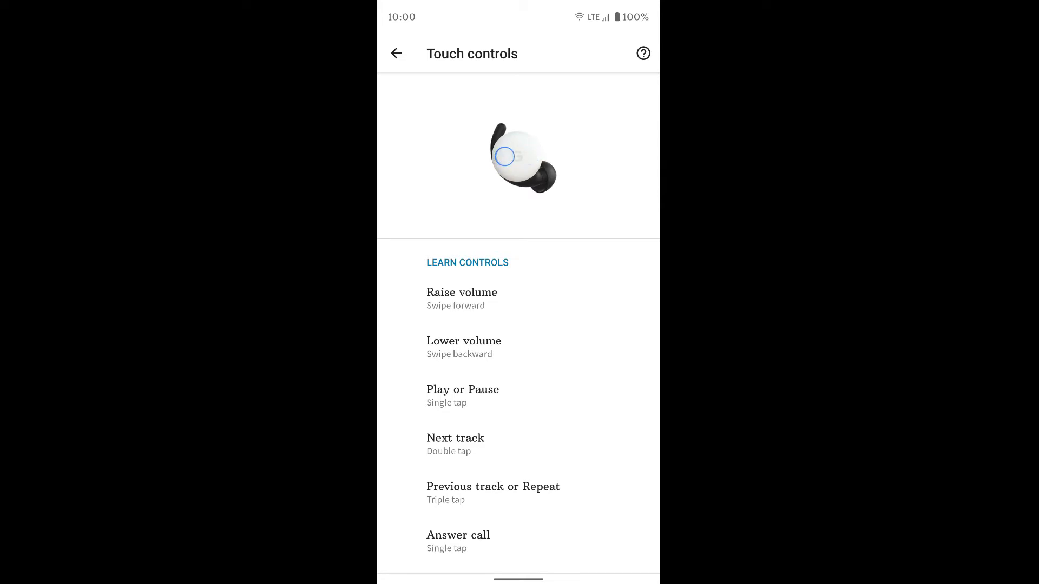
{"action": "left_click", "coordinate": [396, 53]}
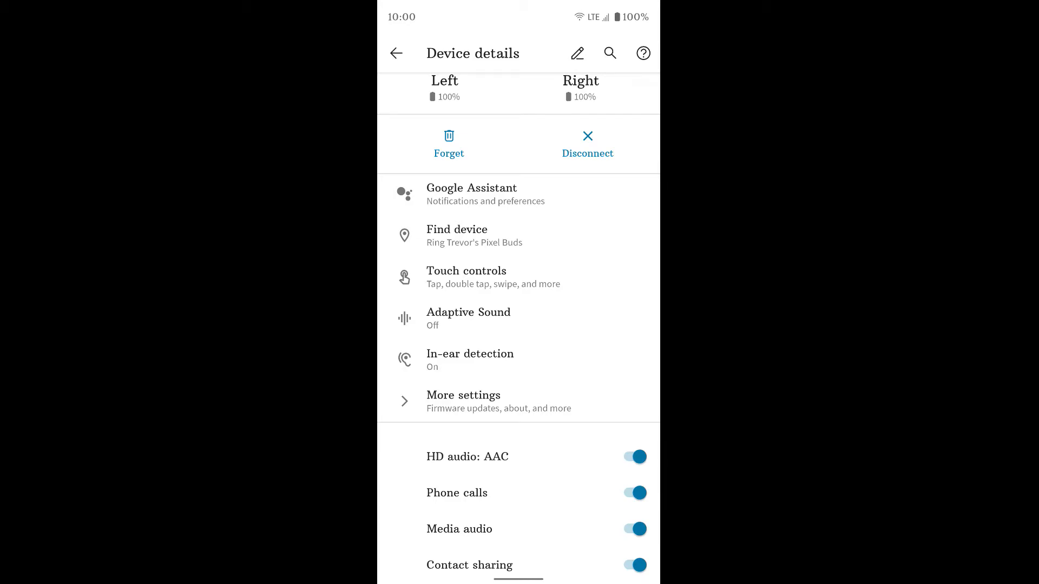
{"action": "left_click", "coordinate": [468, 318]}
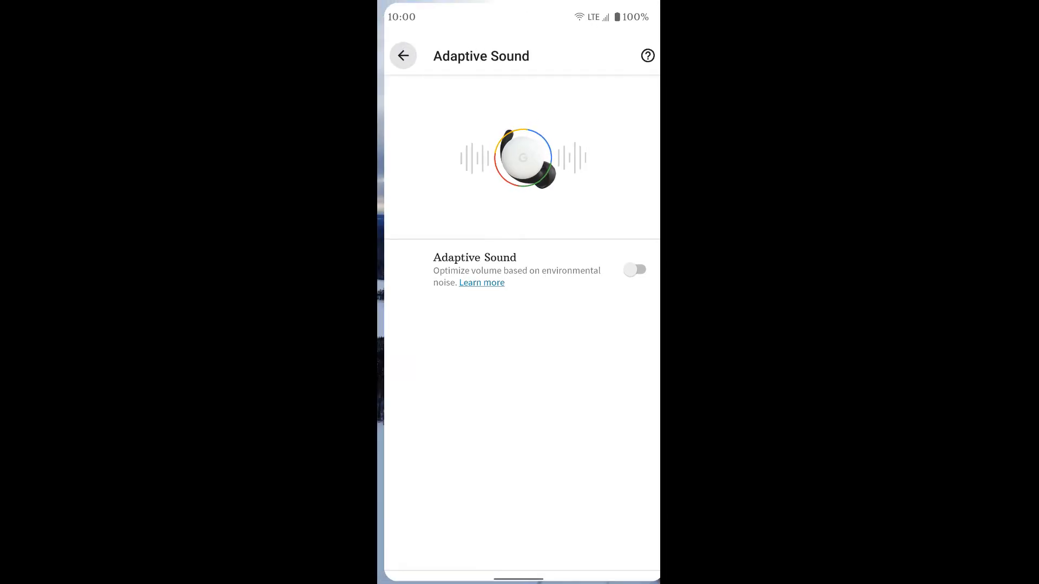
{"action": "left_click", "coordinate": [403, 55]}
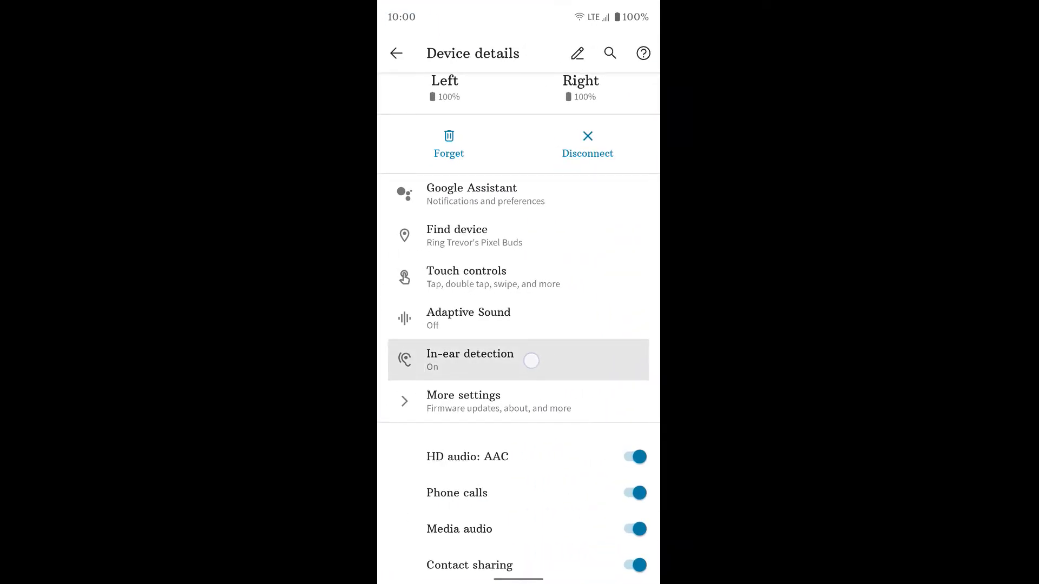
{"action": "left_click", "coordinate": [469, 360]}
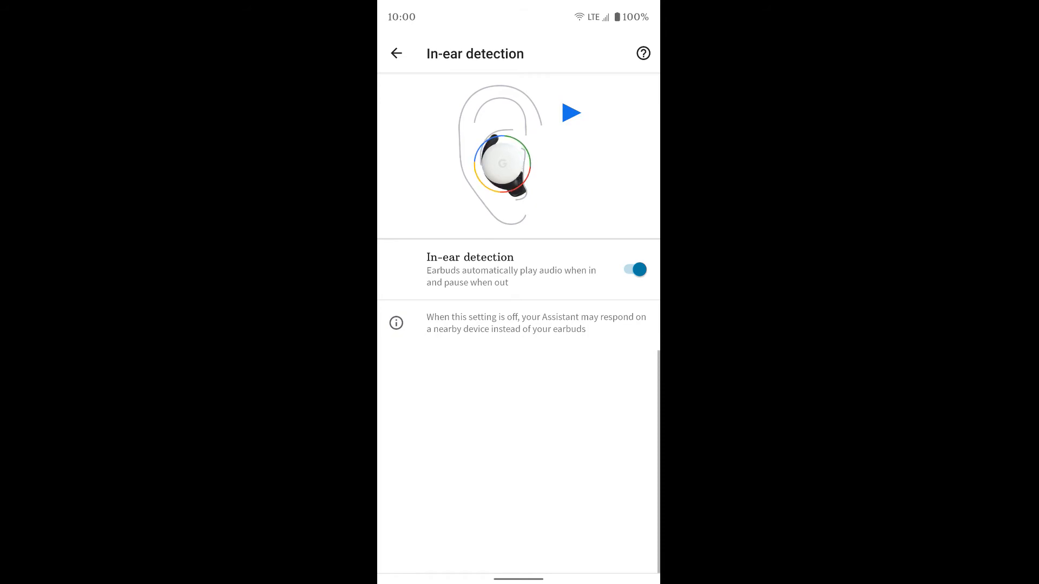
{"action": "left_click", "coordinate": [571, 113]}
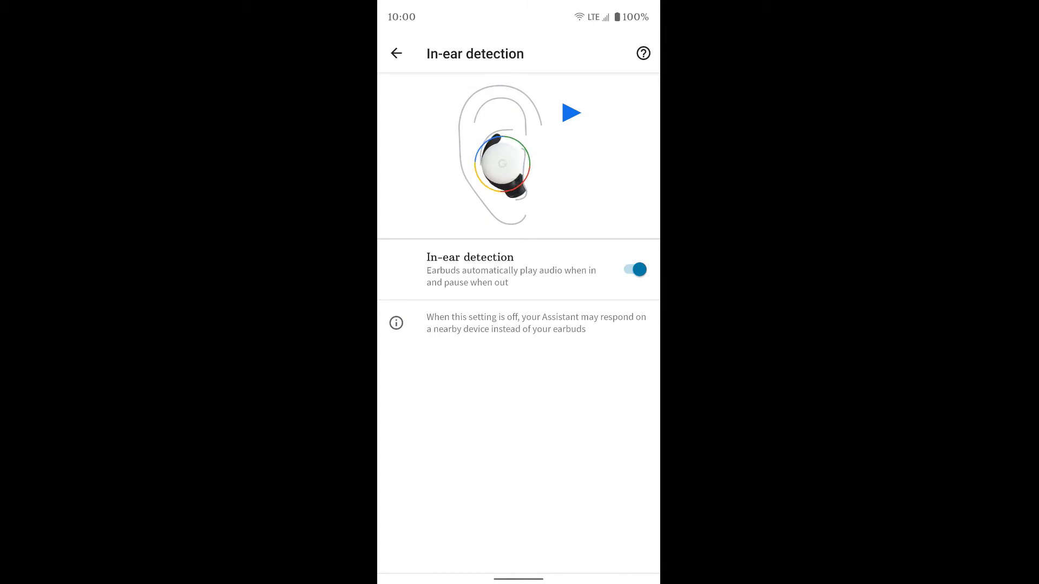
{"action": "left_click", "coordinate": [571, 112]}
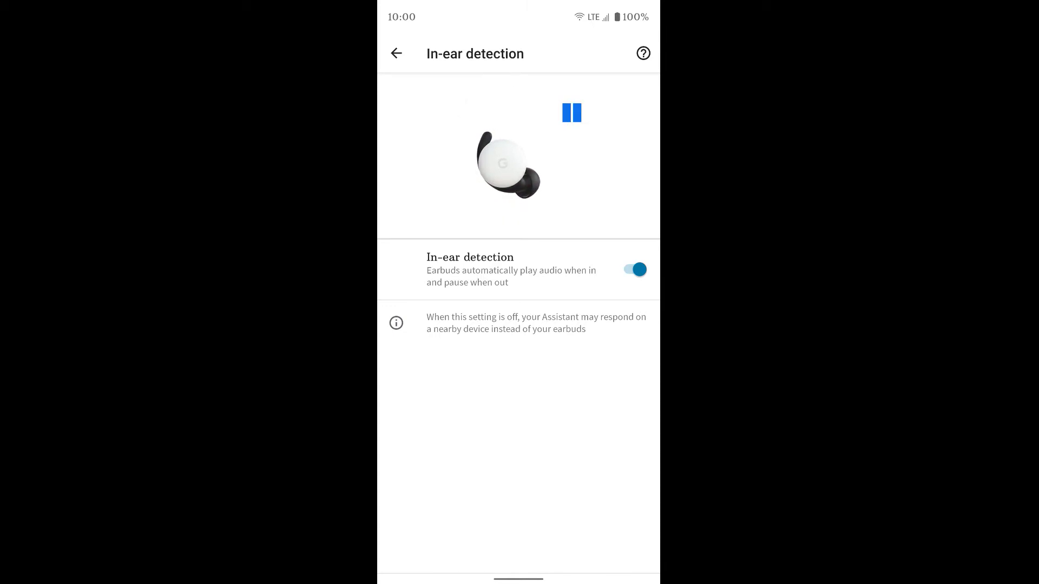
{"action": "left_click", "coordinate": [571, 112]}
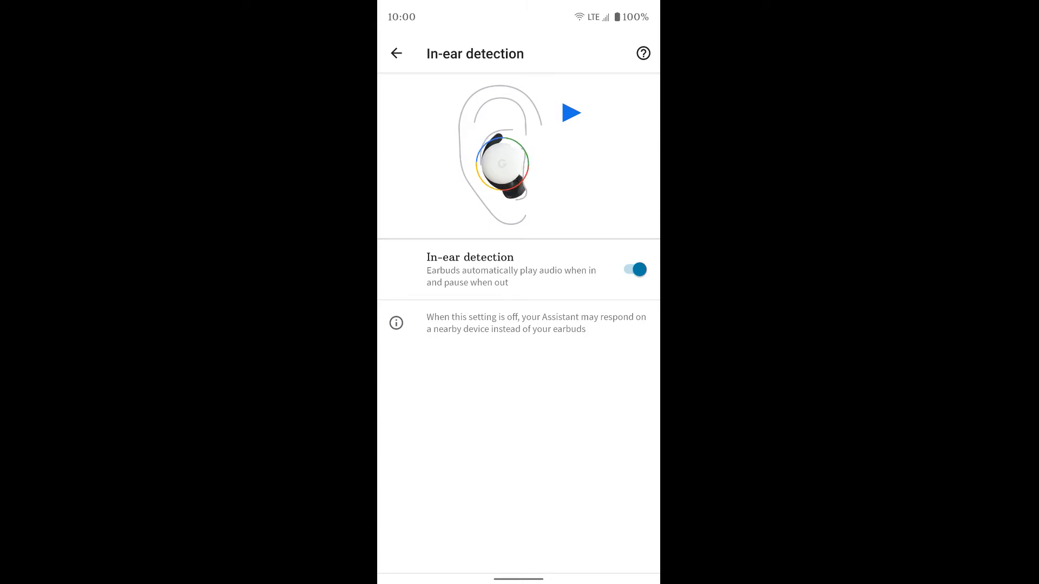
{"action": "left_click", "coordinate": [571, 113]}
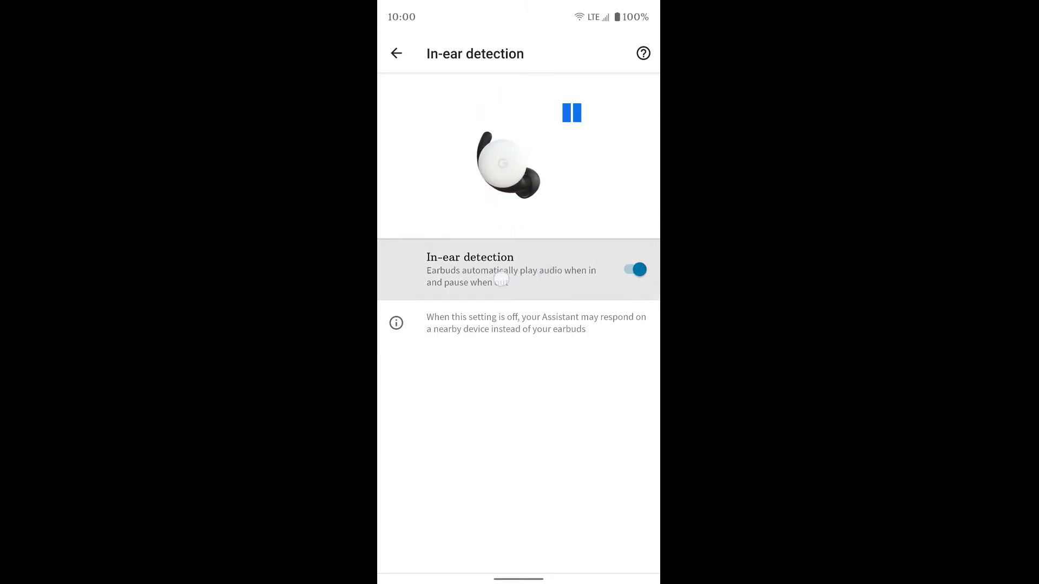
{"action": "left_click", "coordinate": [571, 112]}
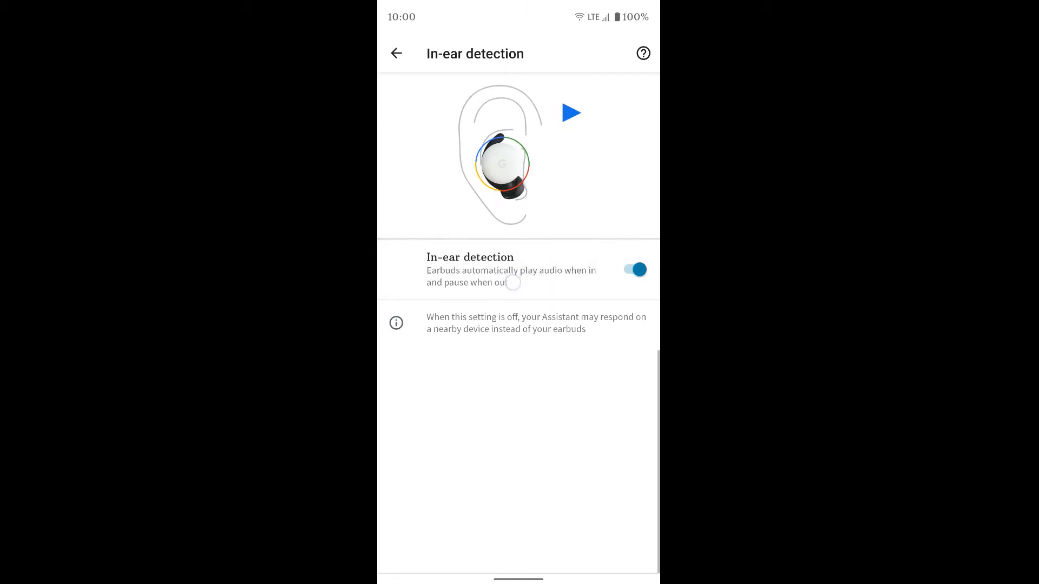
{"action": "left_click", "coordinate": [571, 112]}
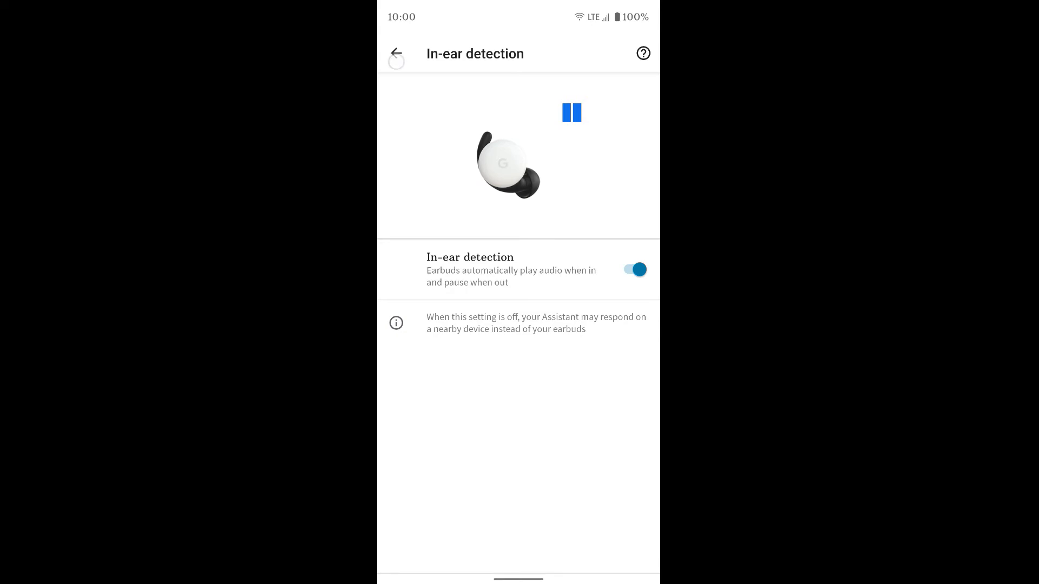
{"action": "left_click", "coordinate": [395, 54]}
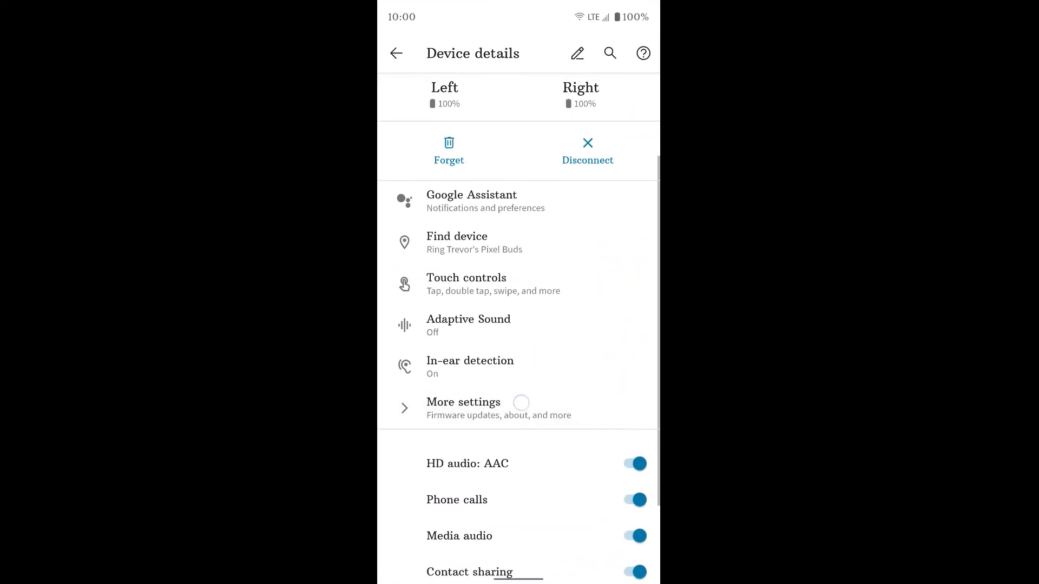
{"action": "left_click", "coordinate": [464, 402]}
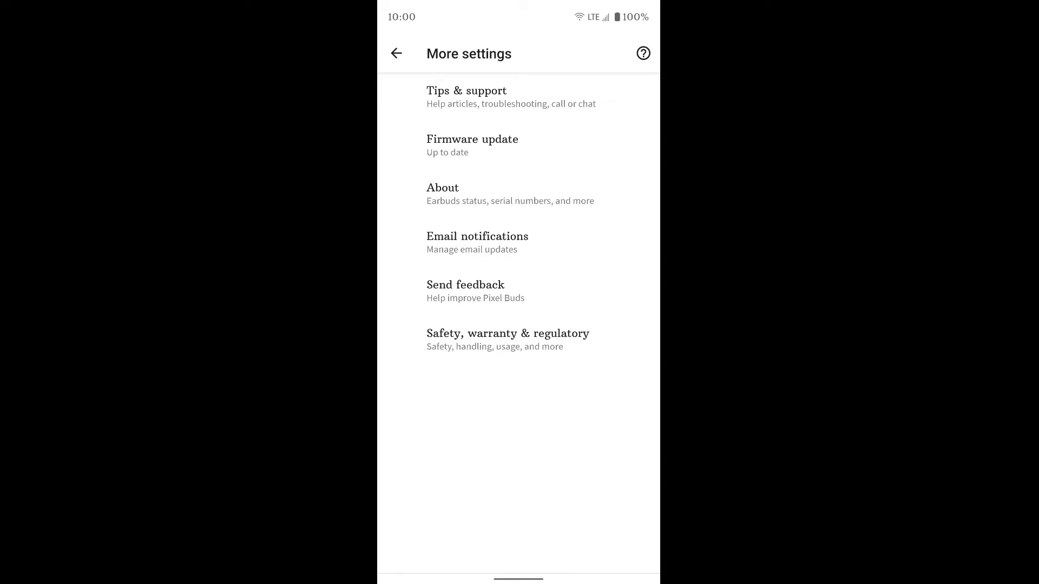
{"action": "left_click", "coordinate": [492, 145]}
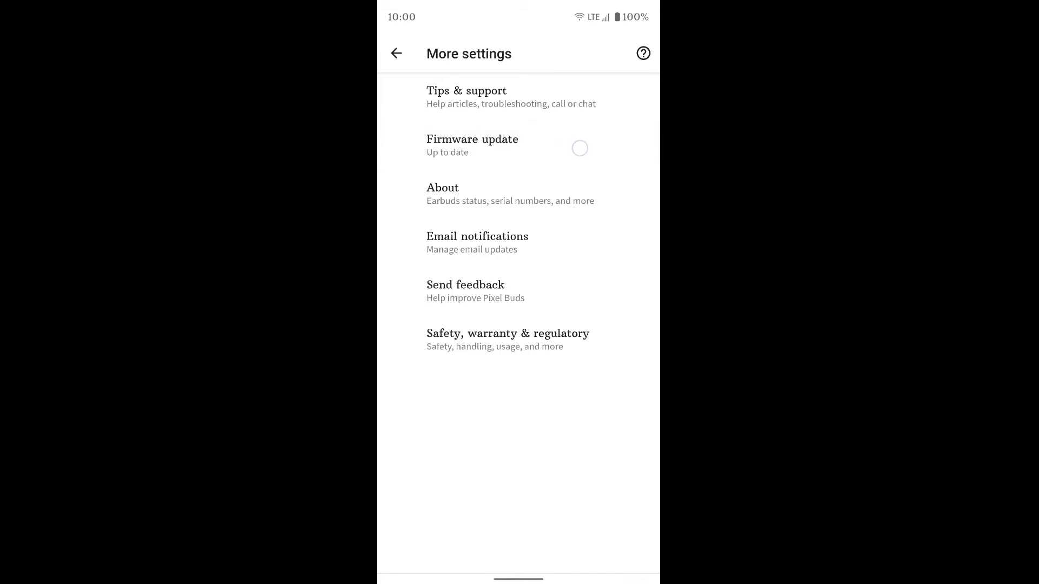
{"action": "left_click", "coordinate": [472, 145]}
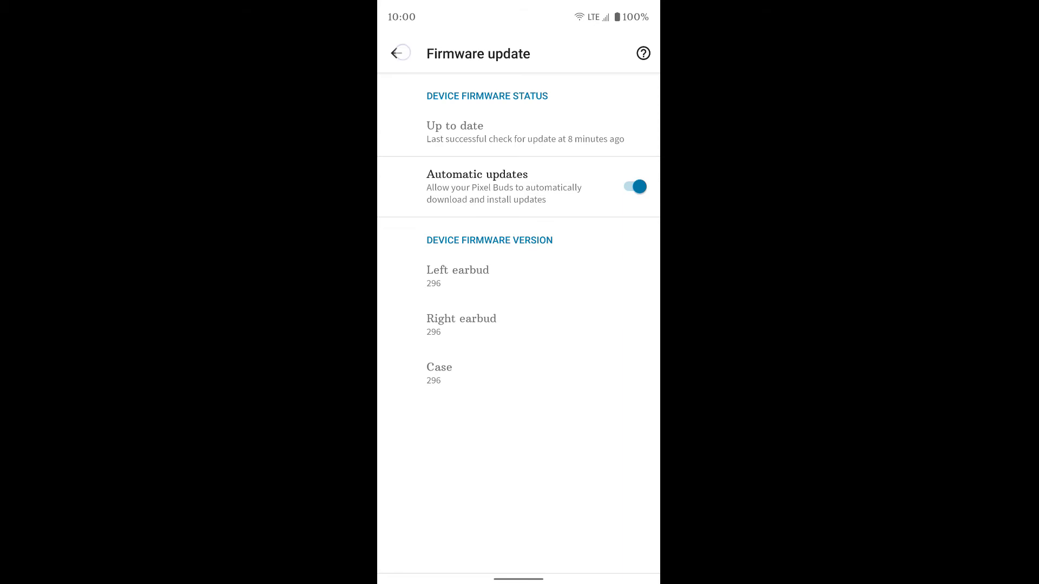
{"action": "left_click", "coordinate": [400, 52]}
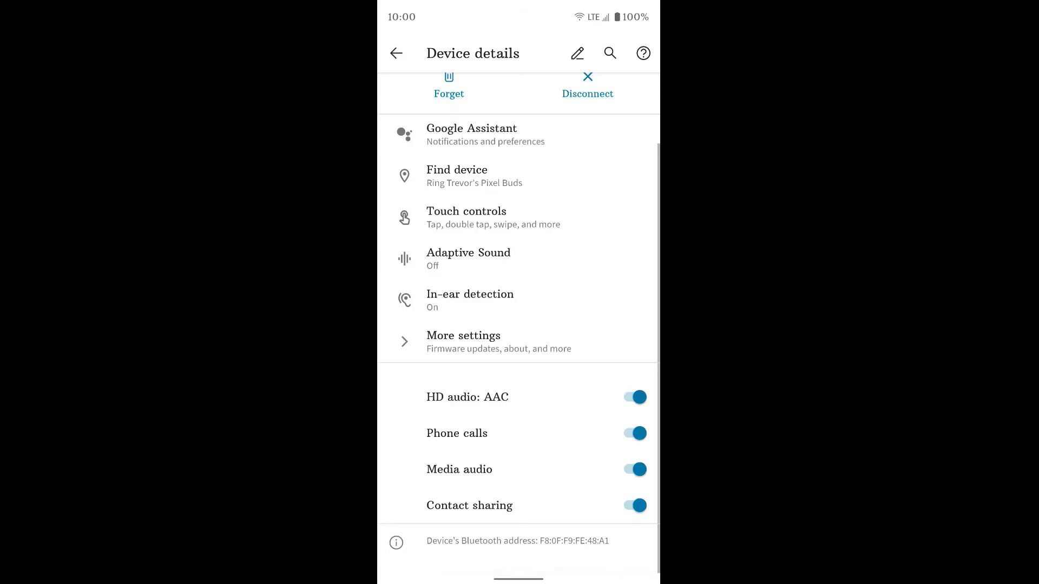